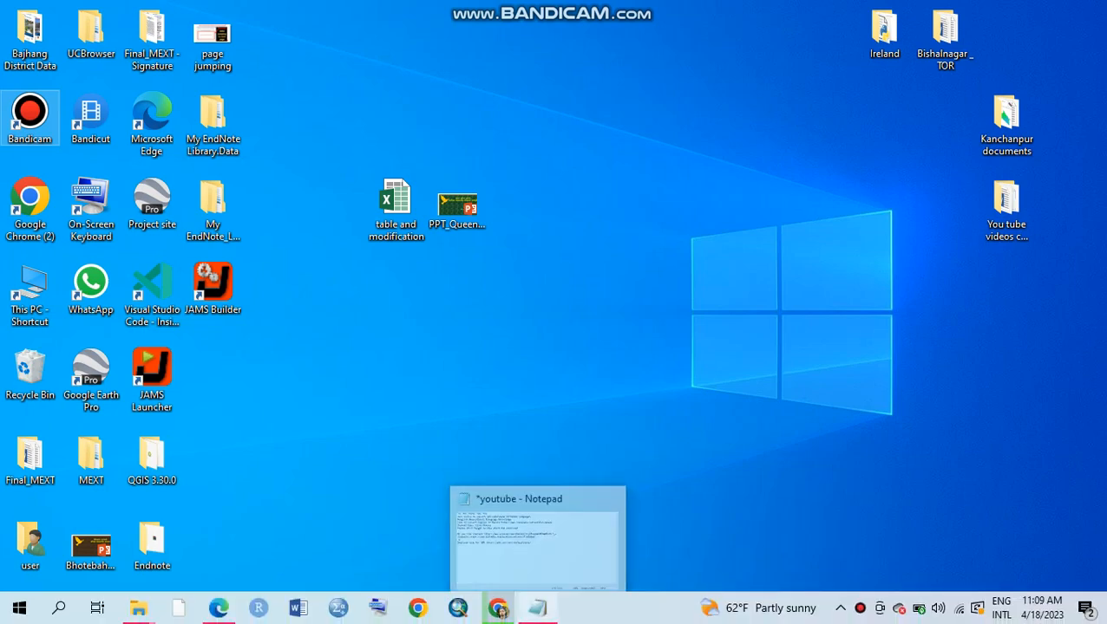
click(497, 607)
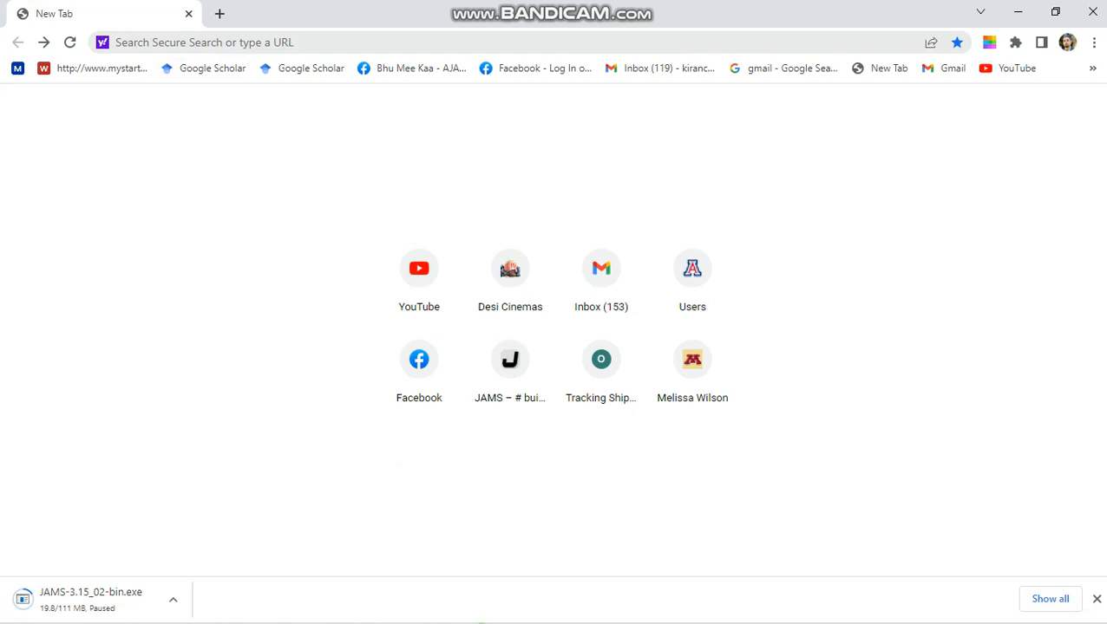
click(347, 41)
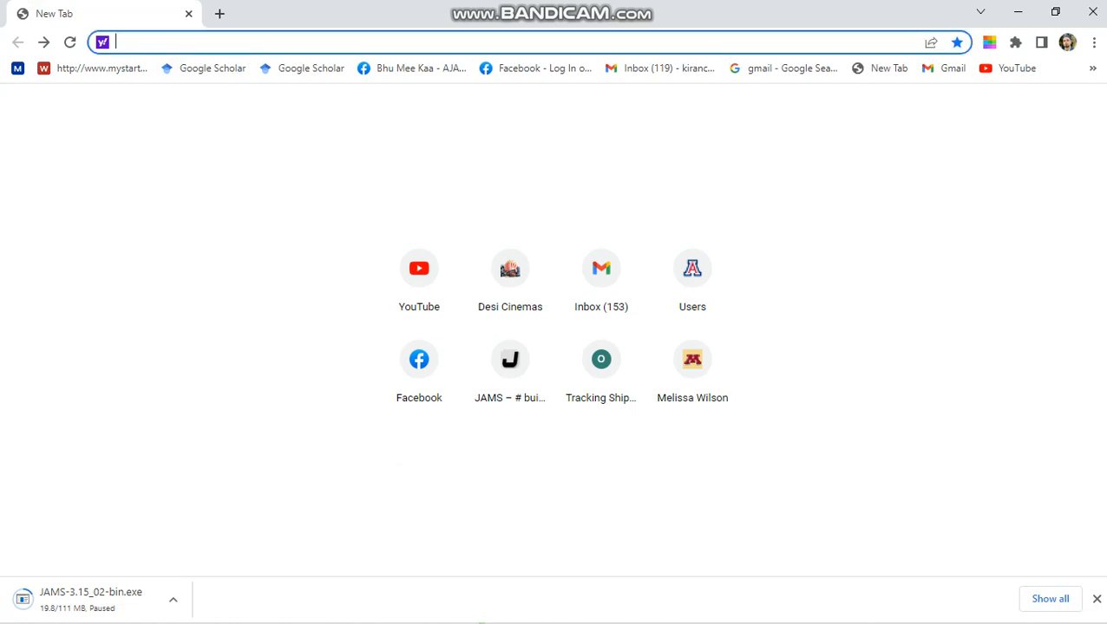
text(http://jams.uni-jena.de/downloads/)
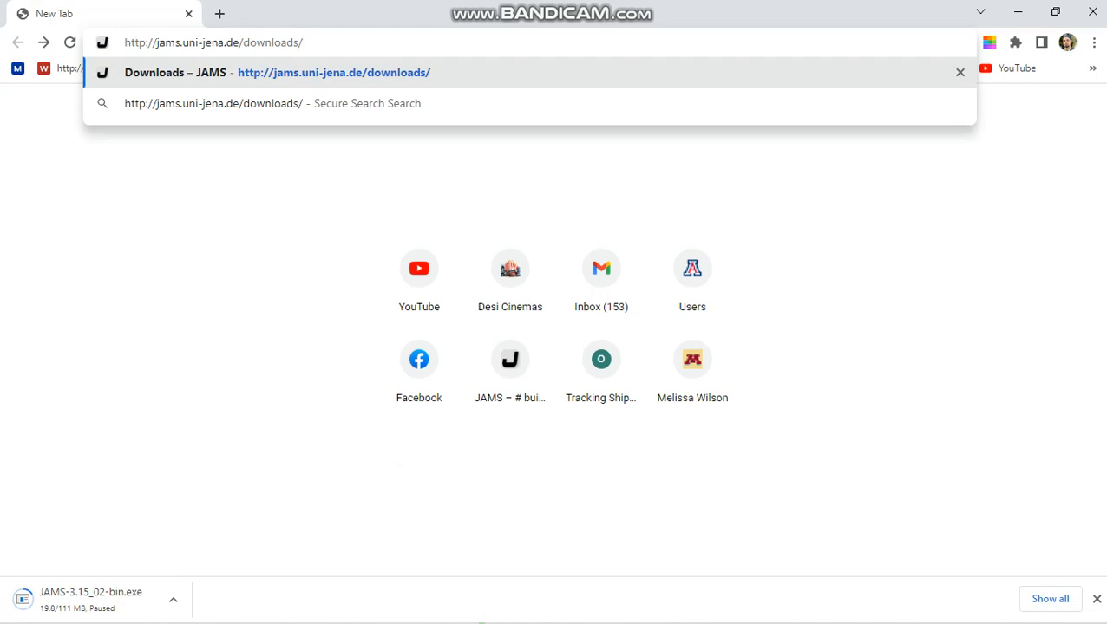
click(304, 41)
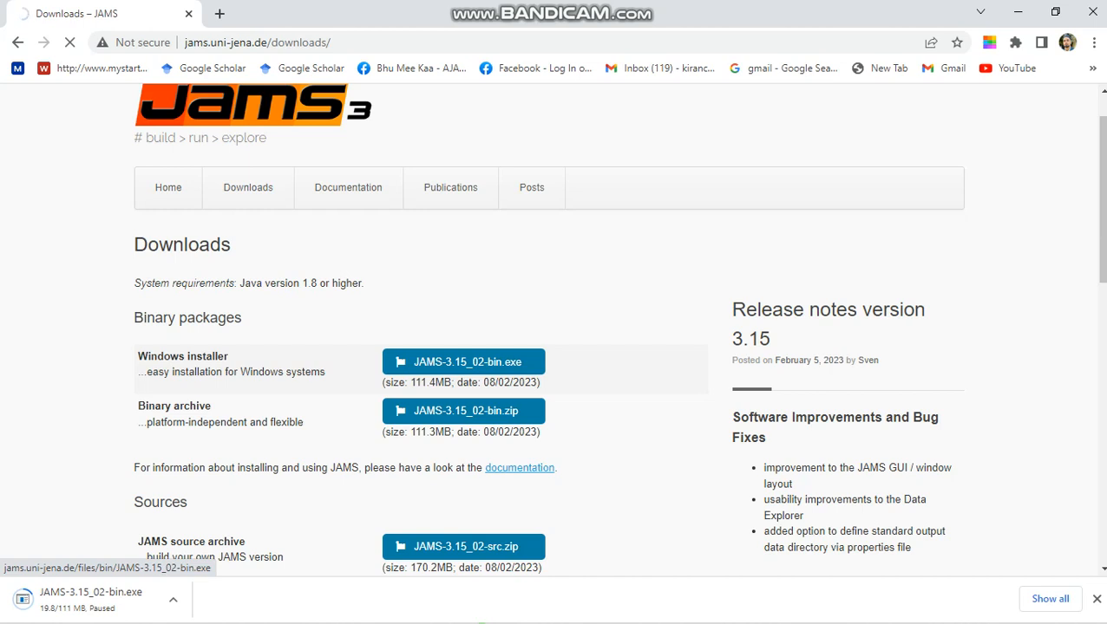
Download the JAMS-3.15_02-bin.exe Windows installer from the downloads page.
click(467, 361)
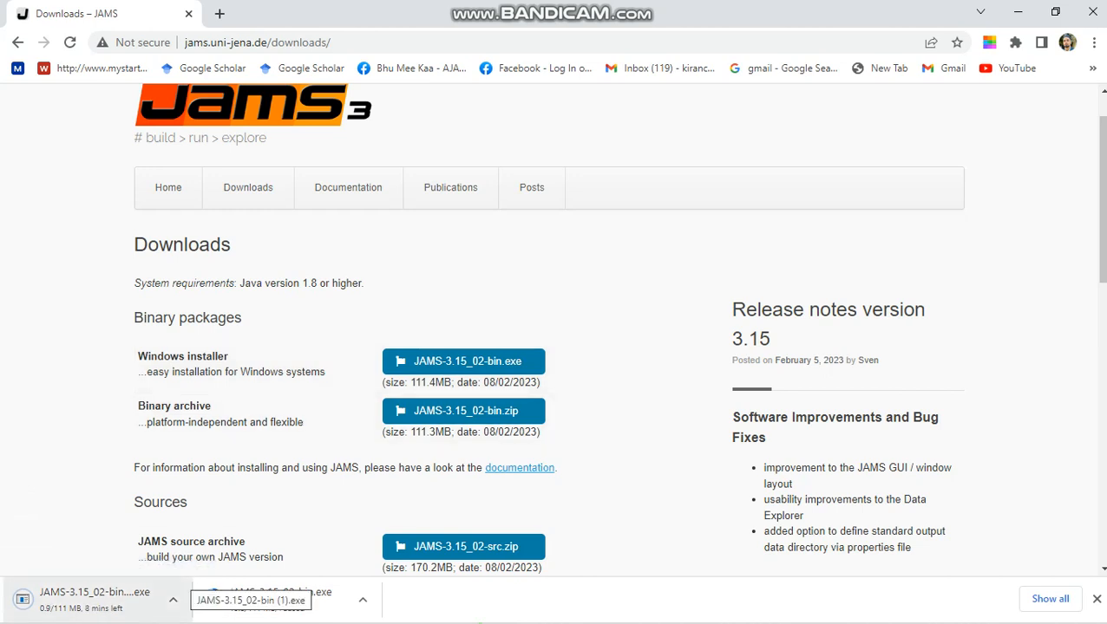
click(466, 410)
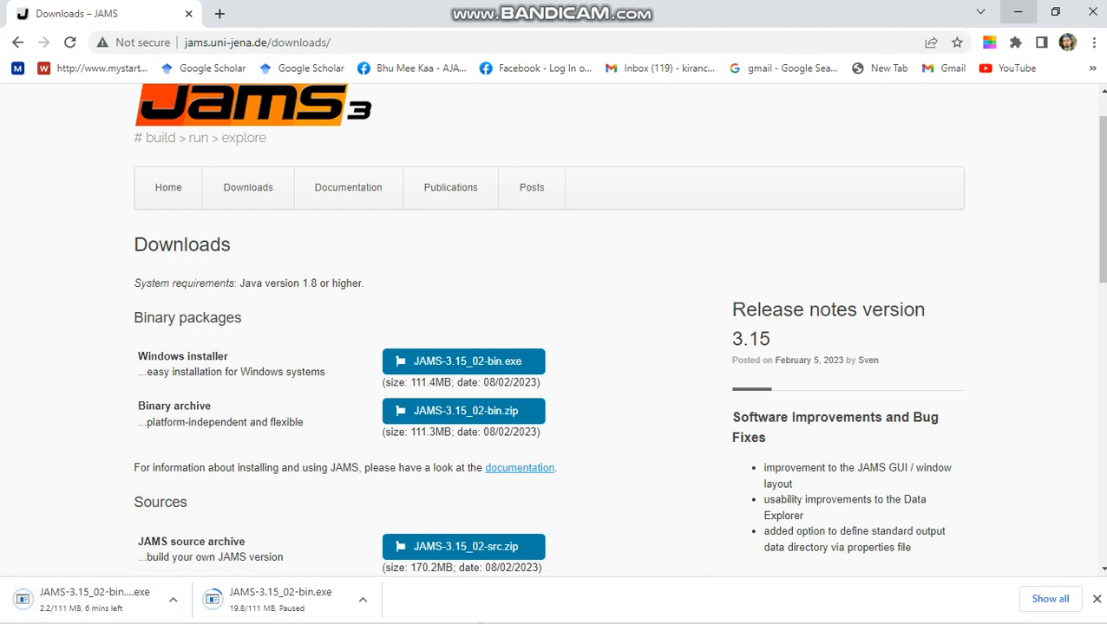
mouse_move(1018, 13)
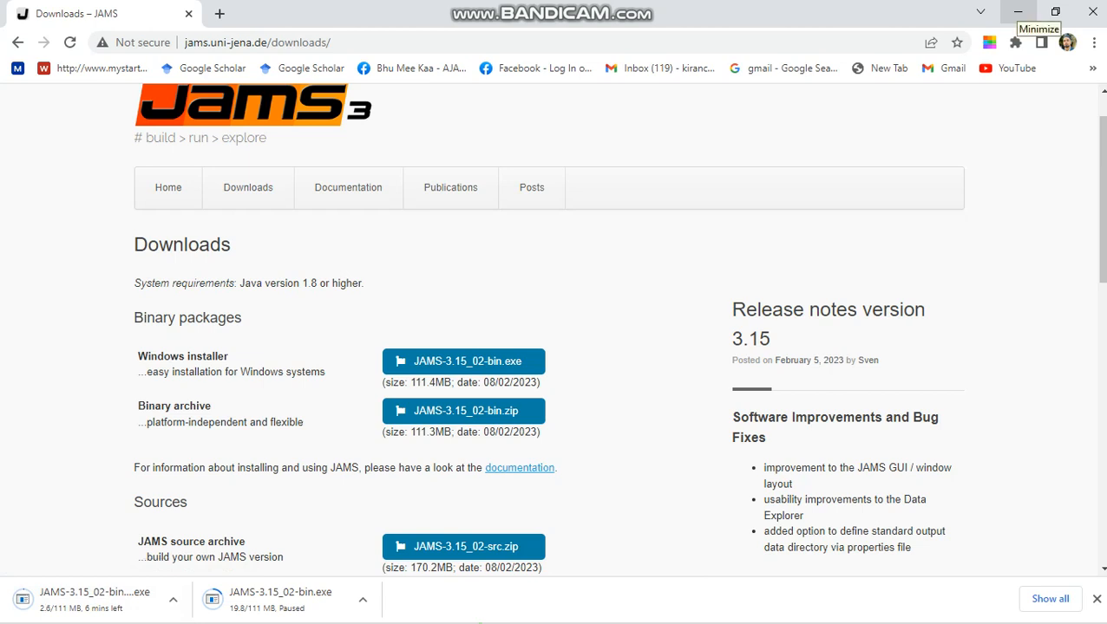